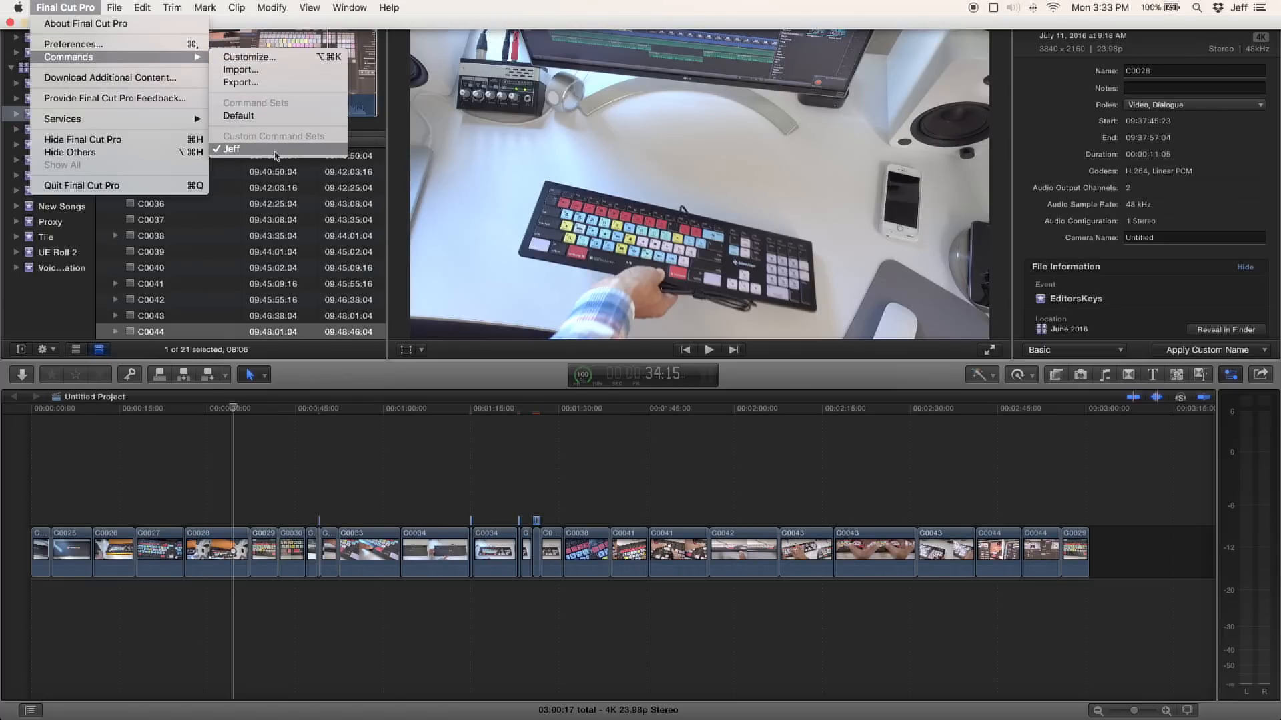
mouse_move(258, 116)
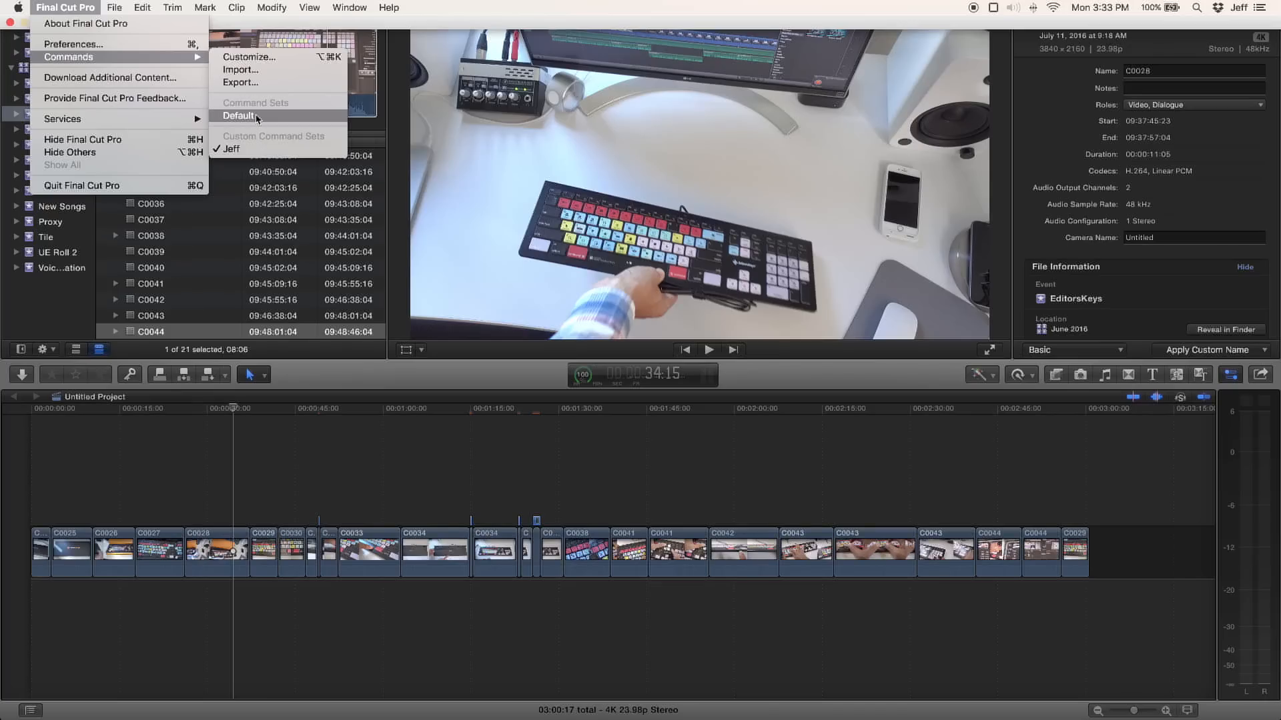
mouse_move(257, 60)
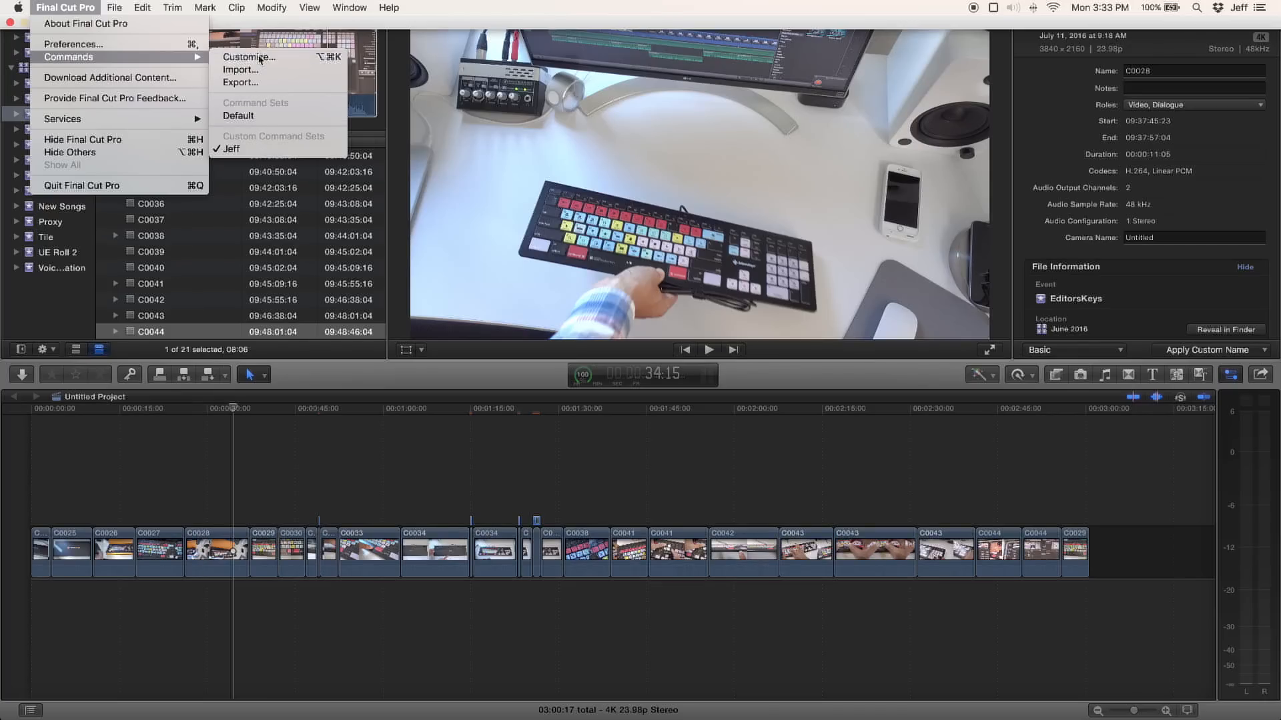
Show the Command Editor with the custom 'Jeff' keyboard shortcut set.
click(244, 56)
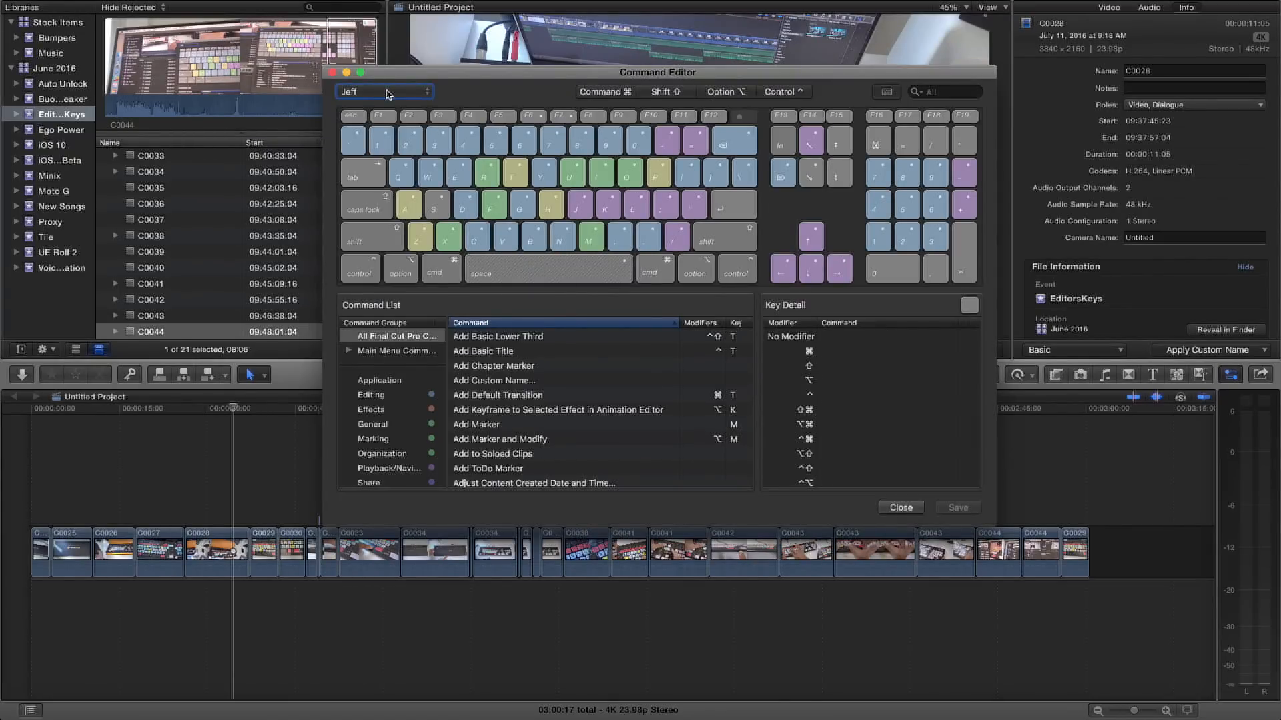
mouse_move(475, 96)
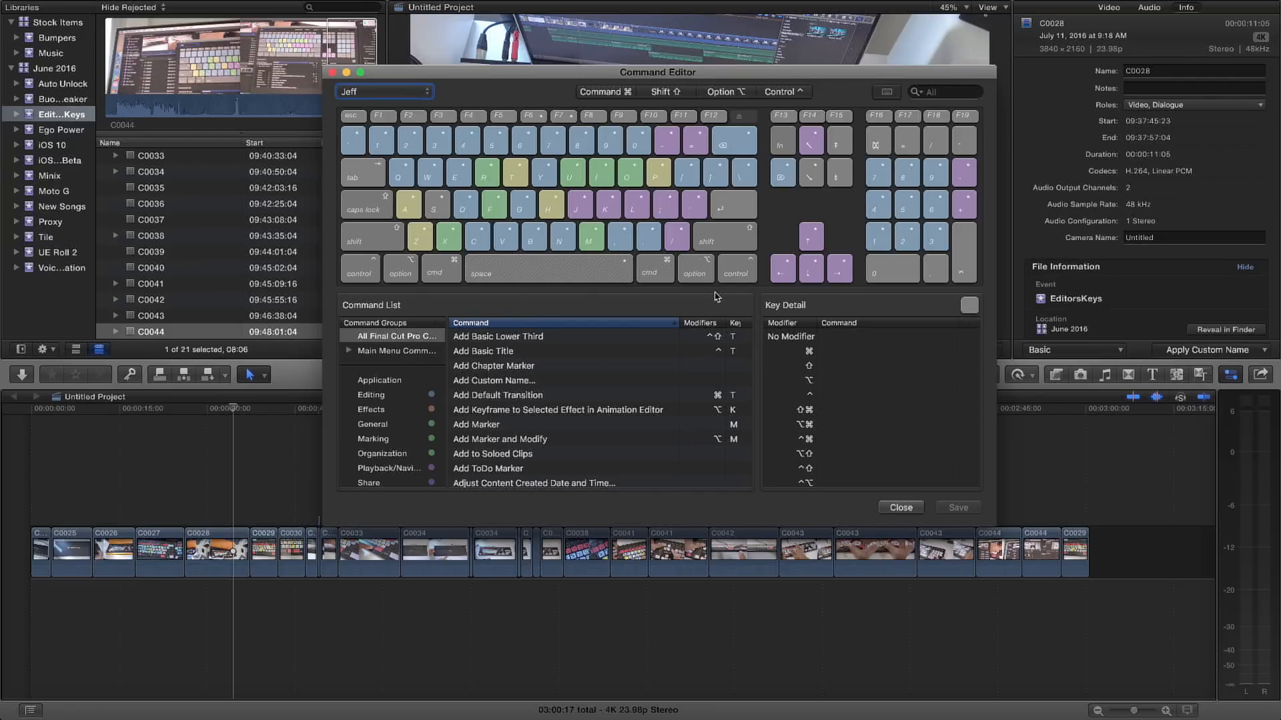
mouse_move(854, 451)
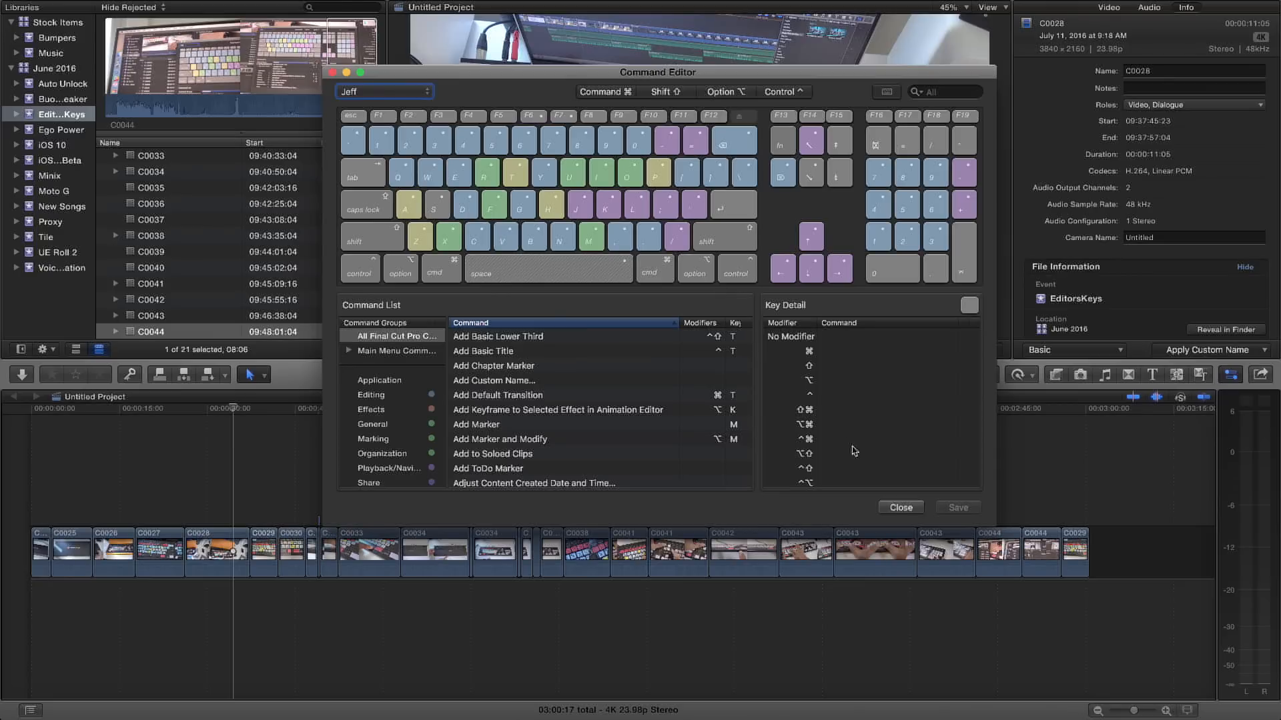